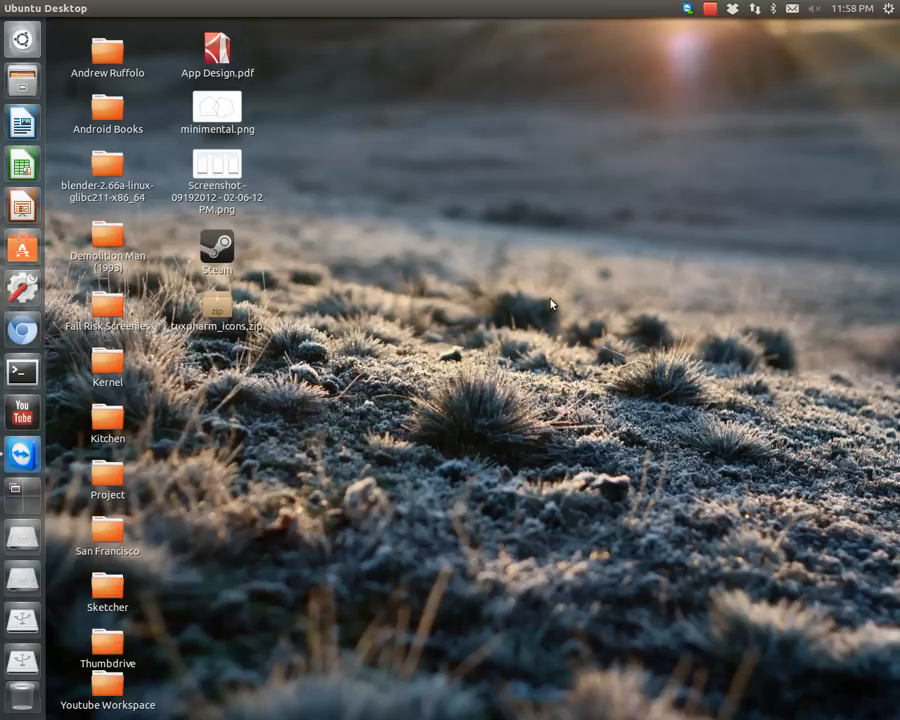
mouse_move(350, 402)
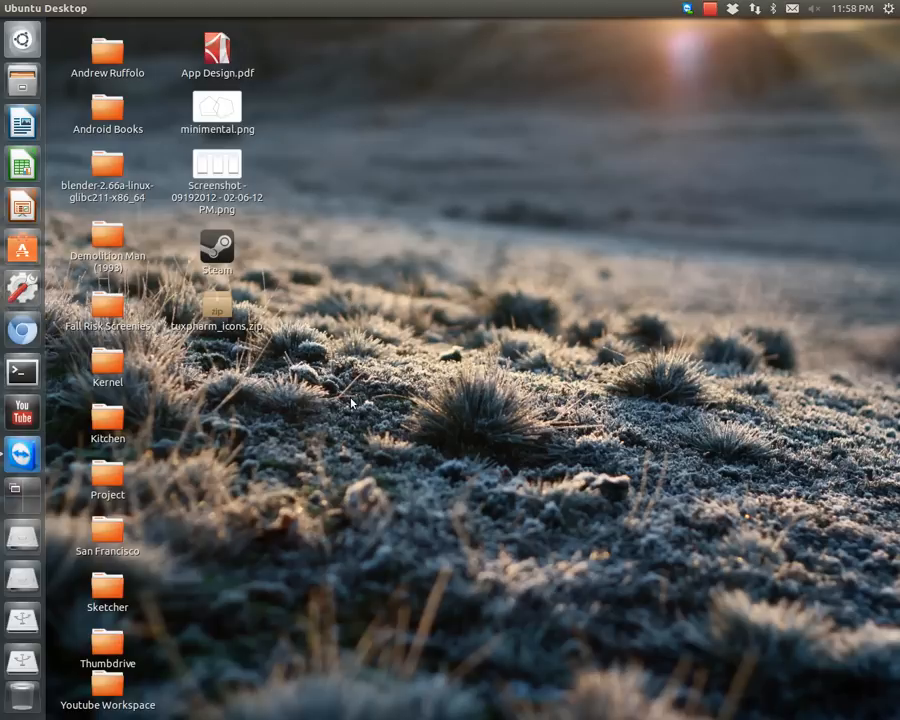
mouse_move(420, 32)
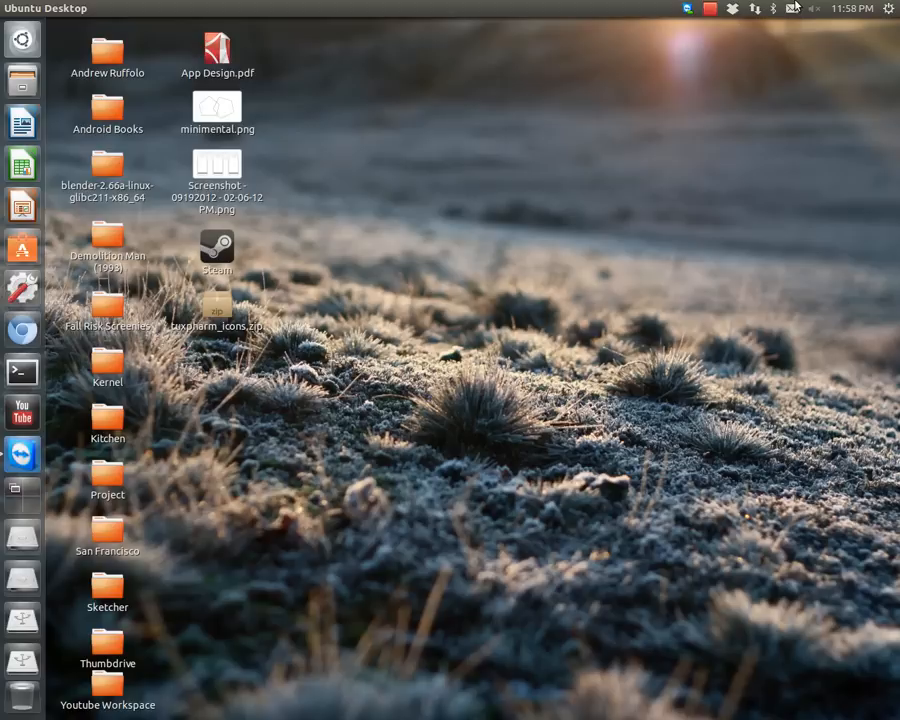
Check the date in the calendar, then bring up Chromium's main menu over the Google page
click(852, 8)
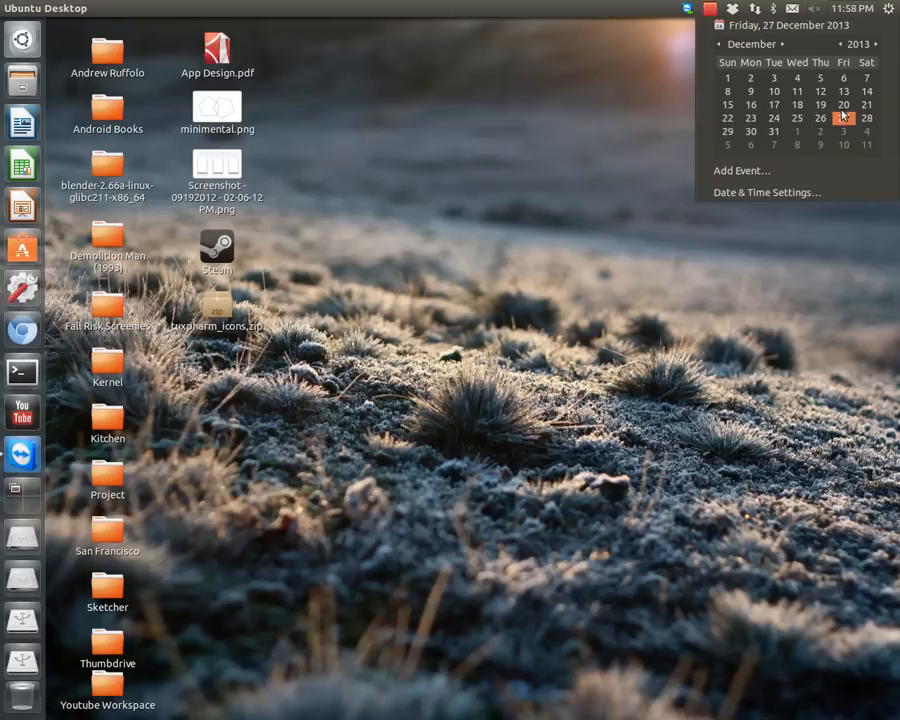
click(410, 324)
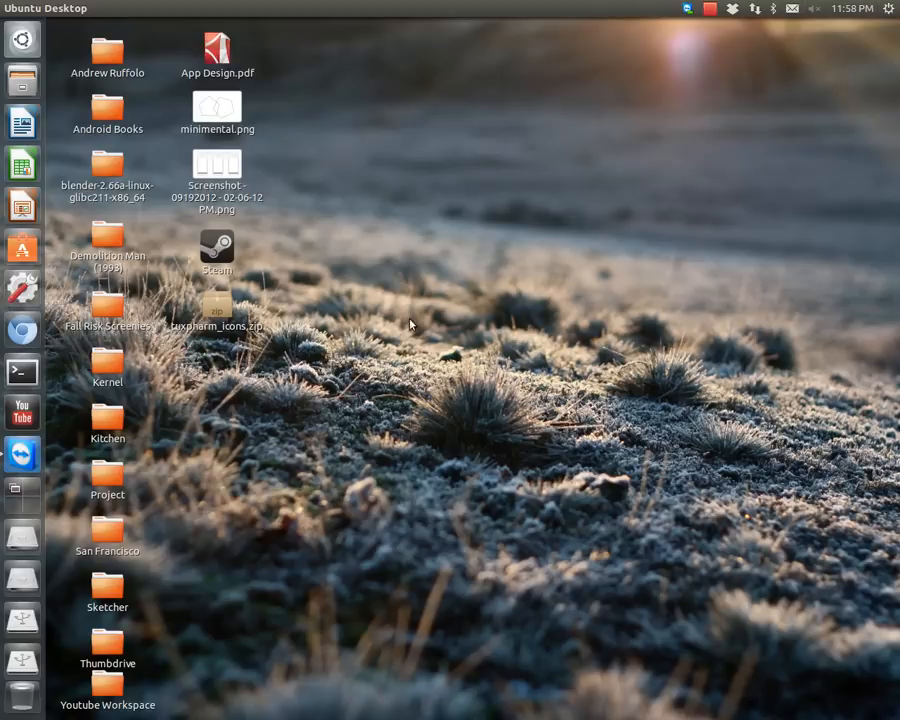
mouse_move(192, 504)
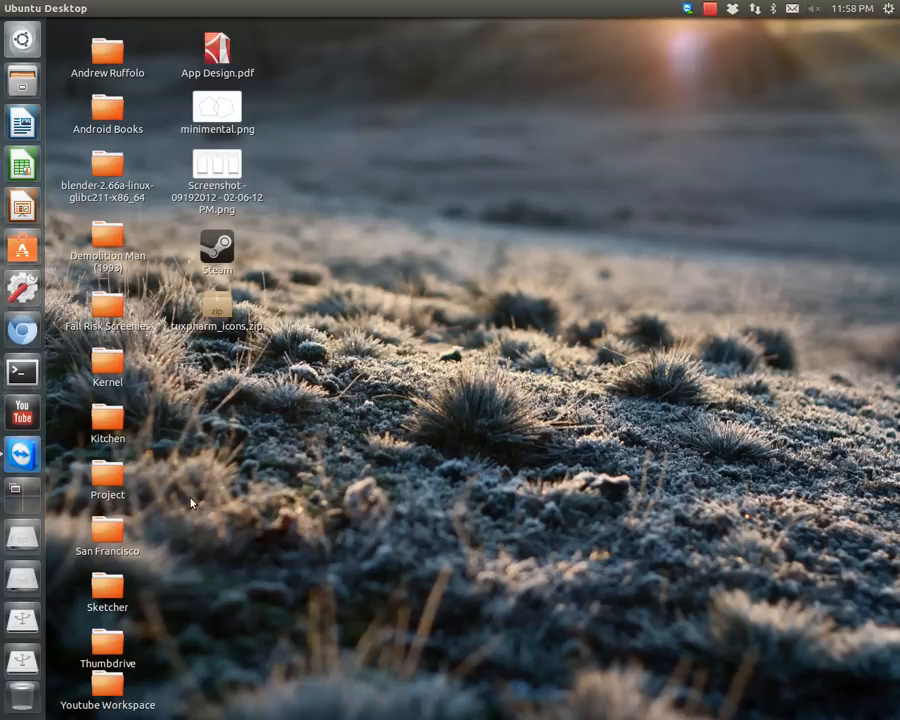
mouse_move(430, 312)
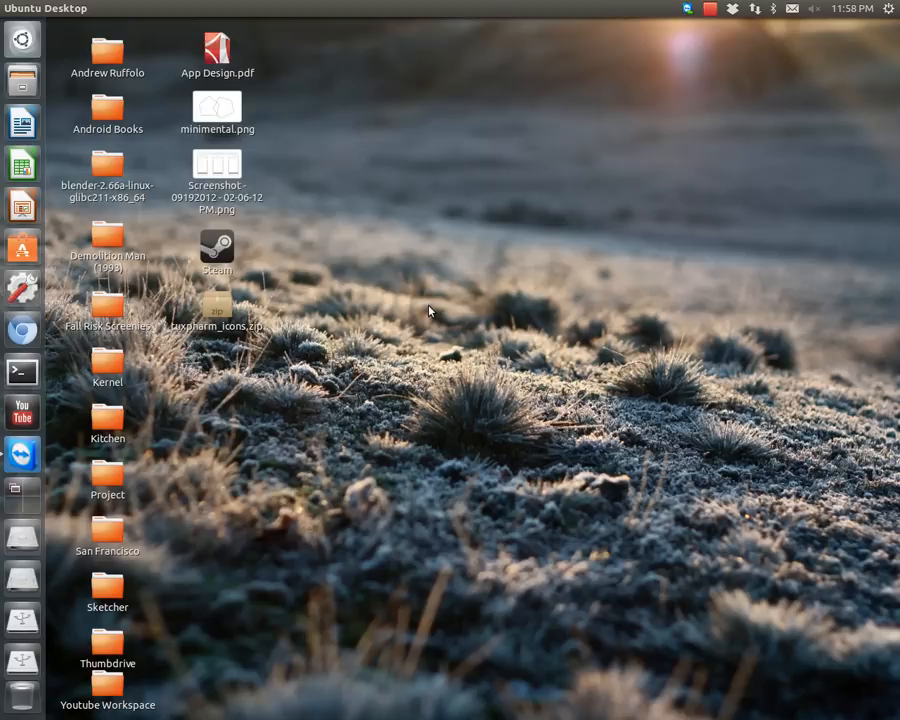
mouse_move(426, 318)
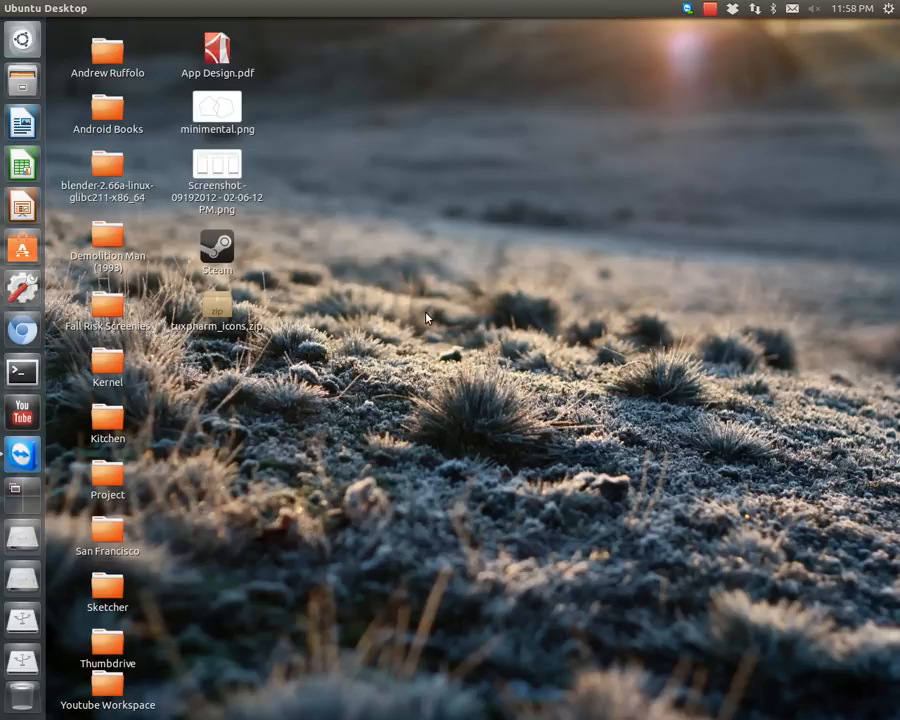
mouse_move(332, 320)
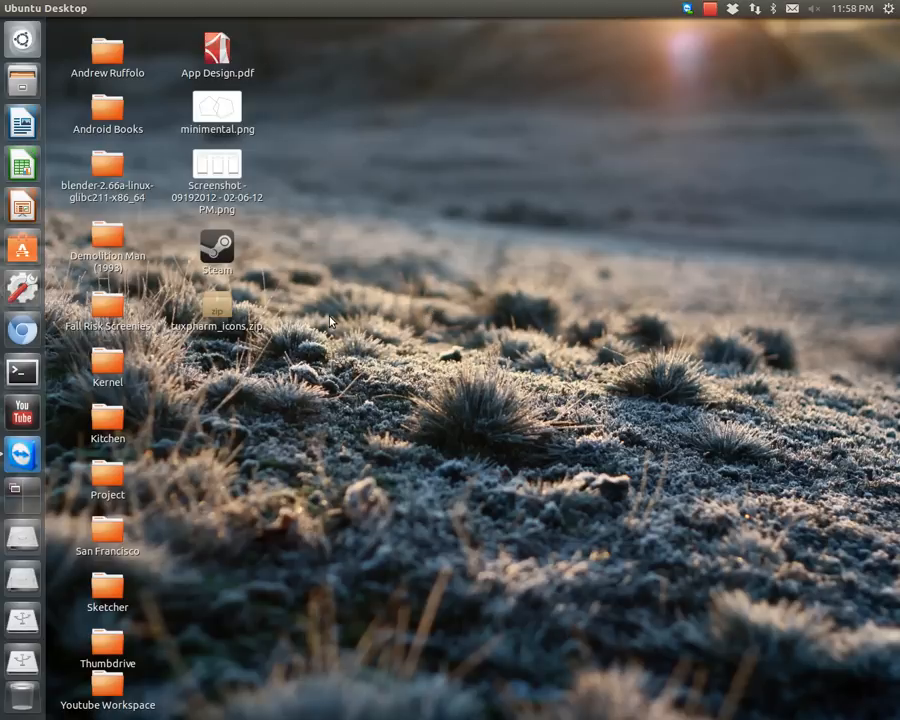
mouse_move(436, 360)
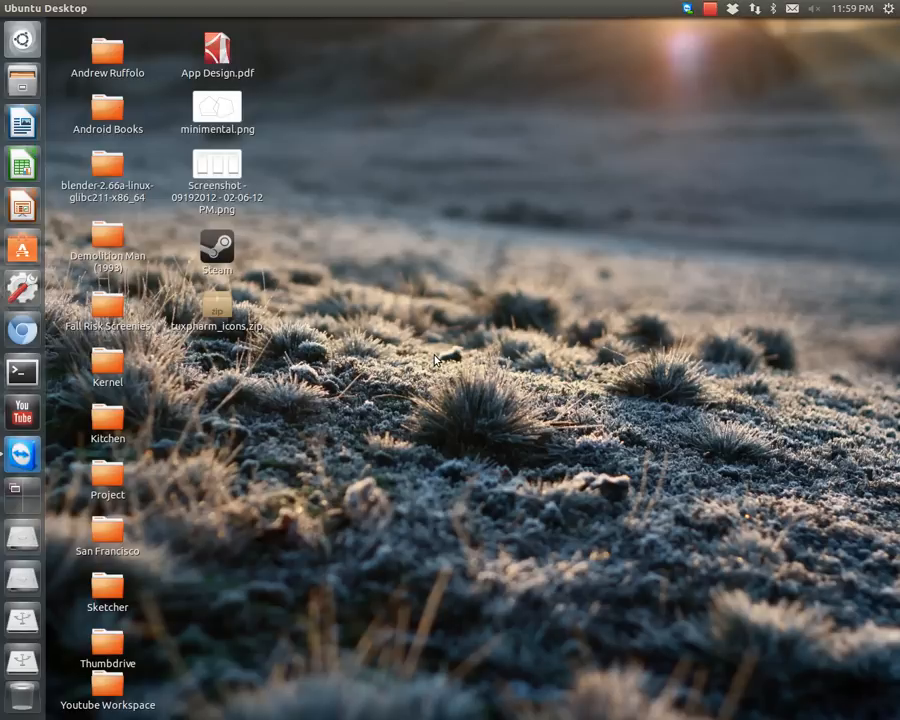
mouse_move(264, 540)
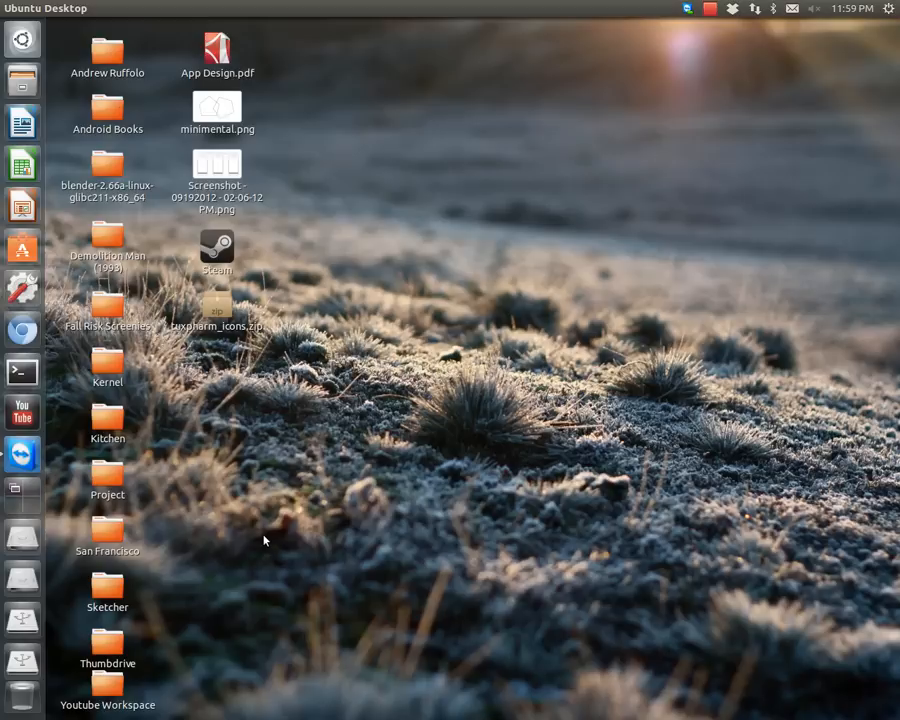
mouse_move(228, 392)
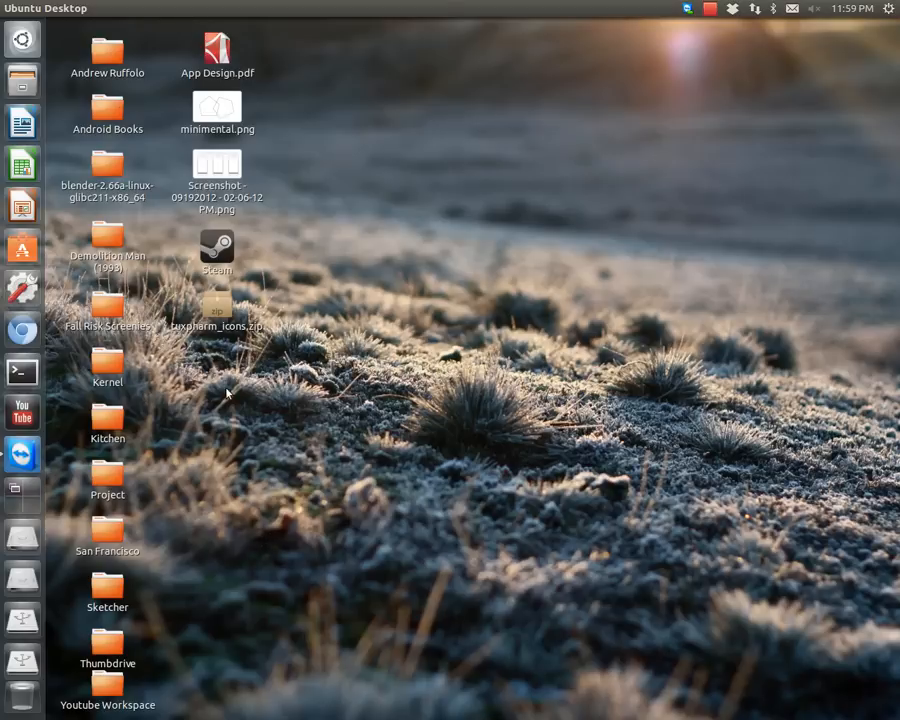
mouse_move(364, 390)
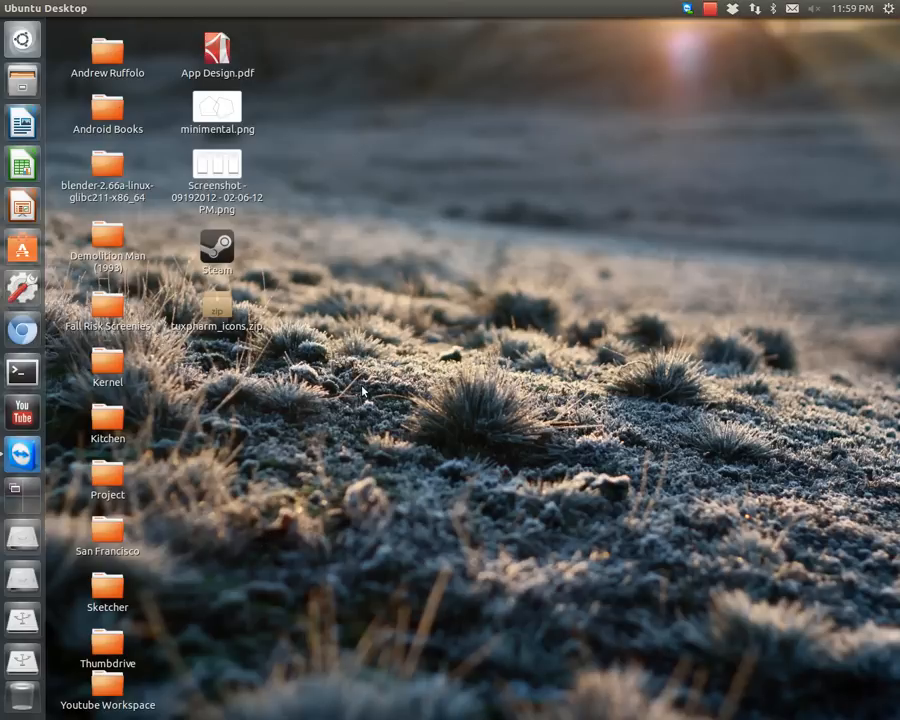
mouse_move(238, 376)
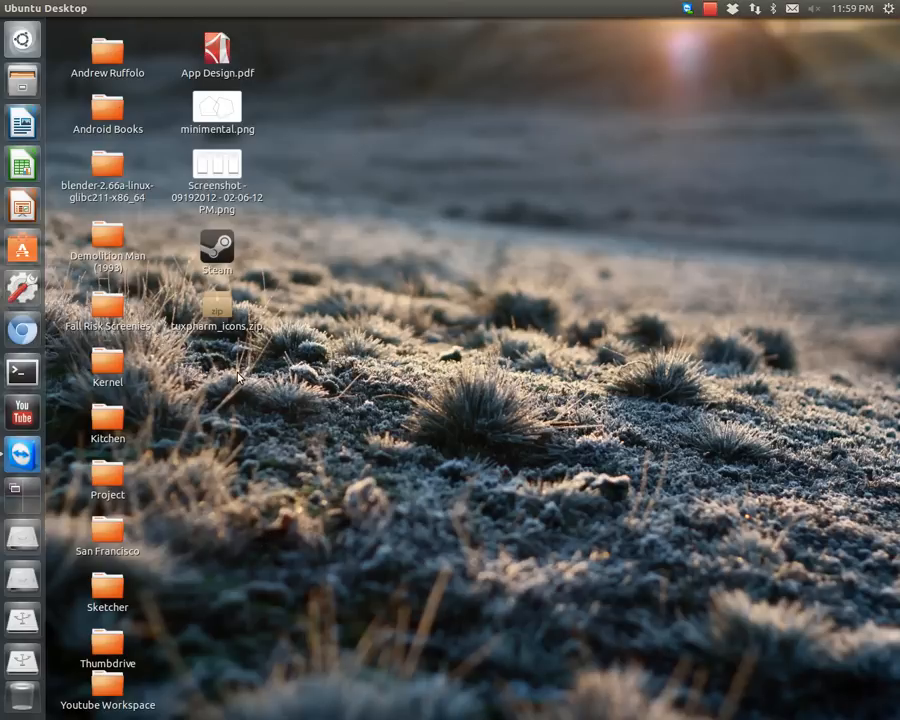
mouse_move(22, 332)
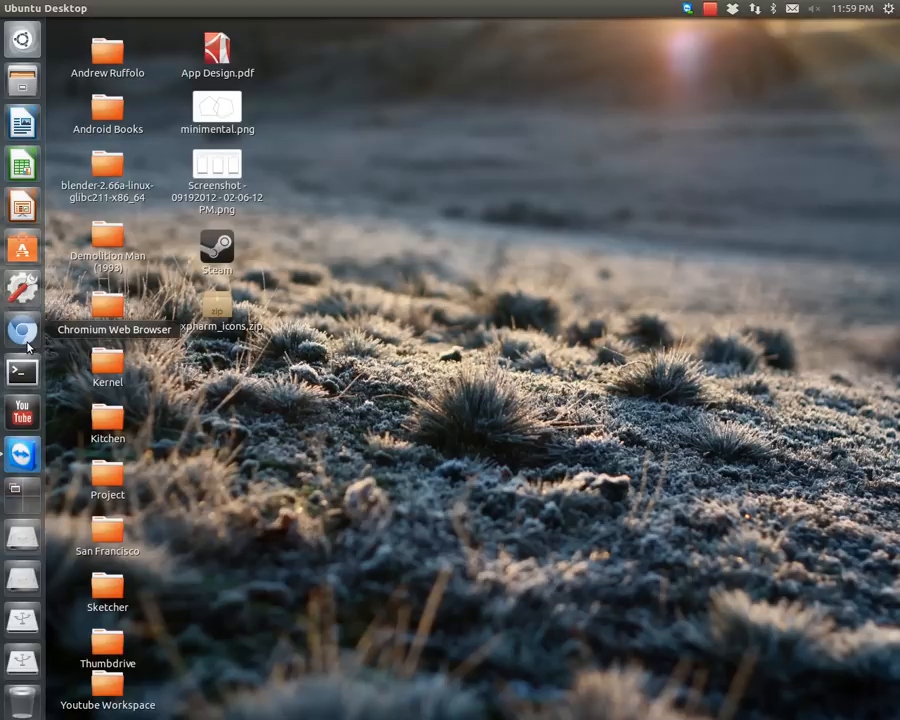
mouse_move(30, 344)
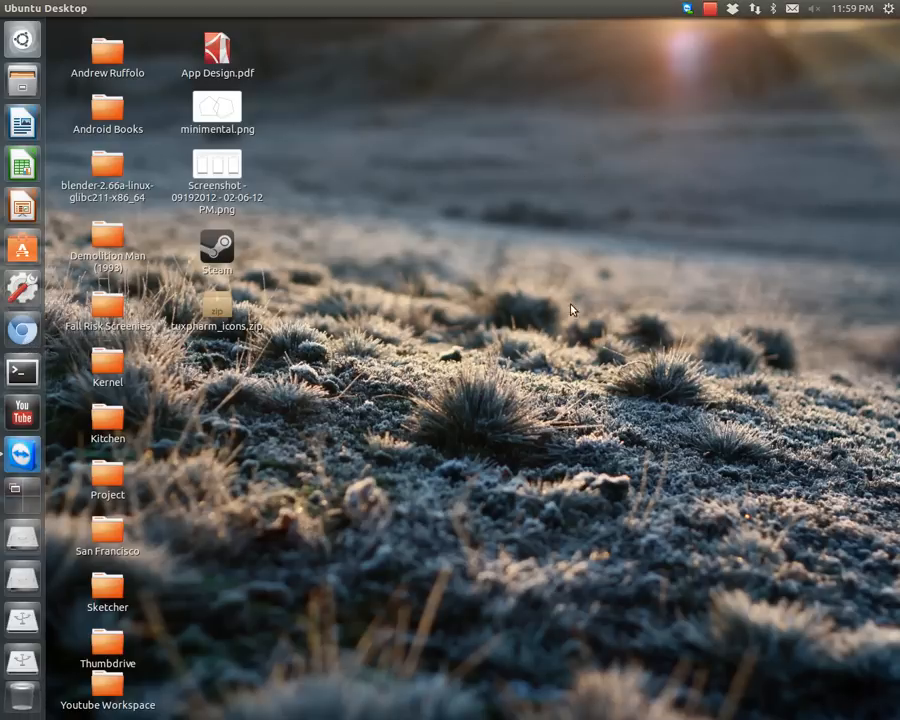
mouse_move(452, 424)
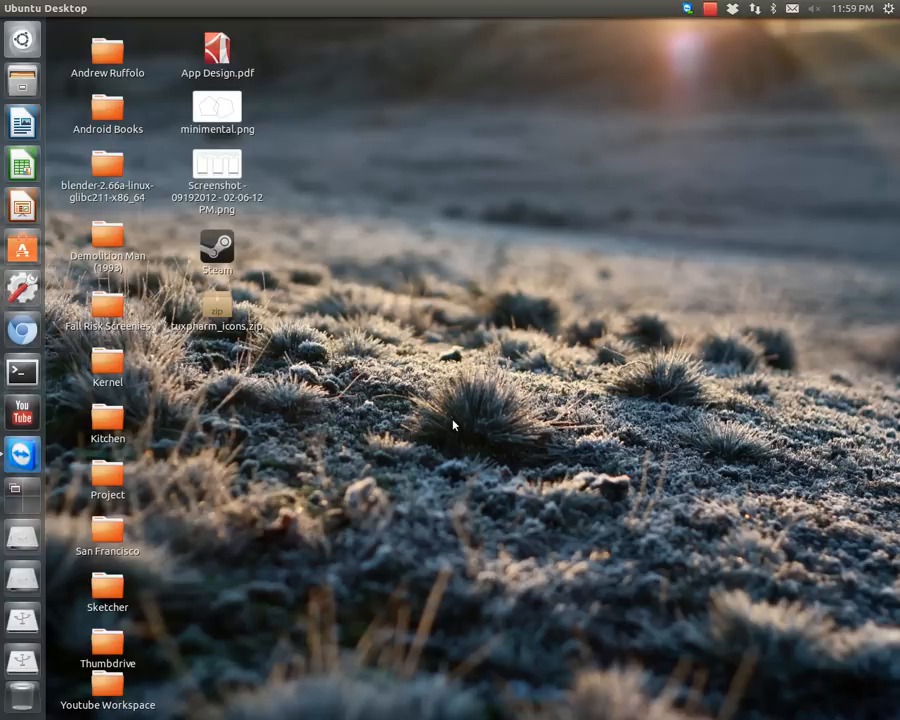
mouse_move(362, 444)
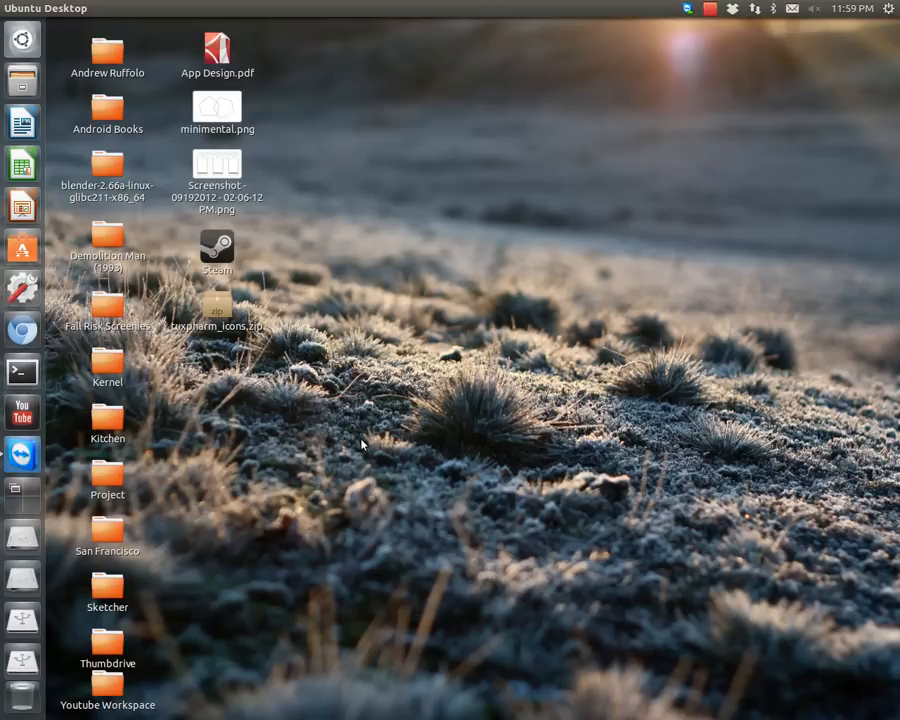
mouse_move(364, 228)
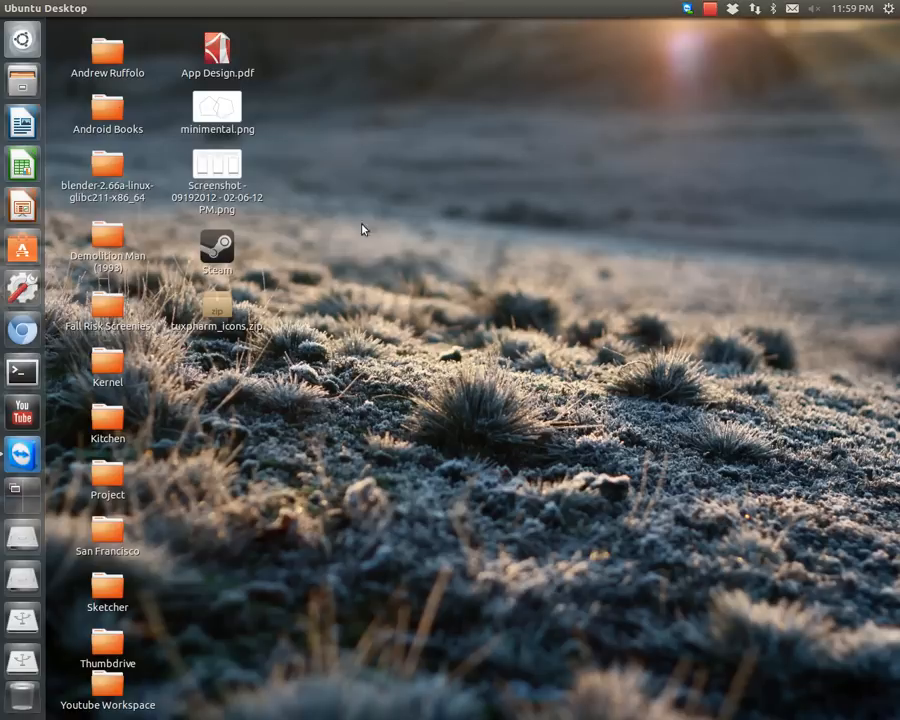
mouse_move(282, 288)
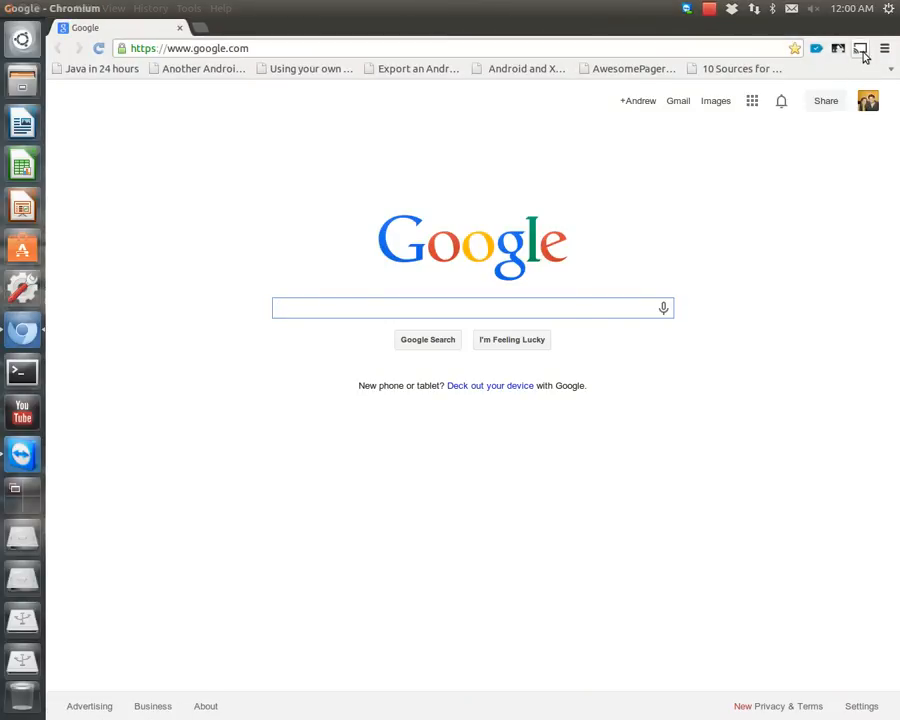
click(472, 308)
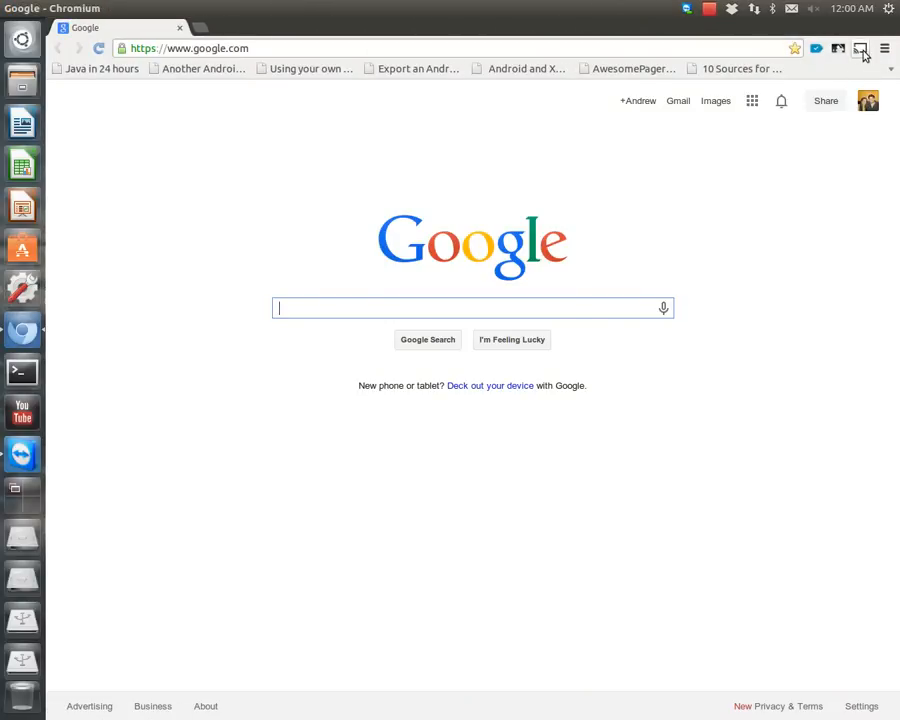
click(884, 48)
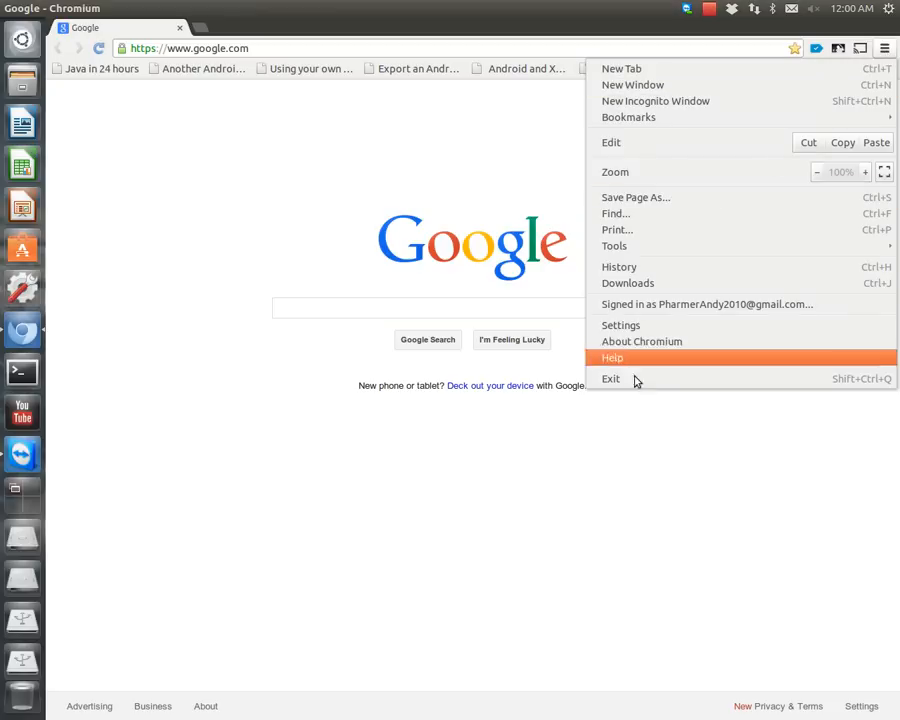
Show the Extensions list in Chromium settings, with Google Cast enabled
click(620, 324)
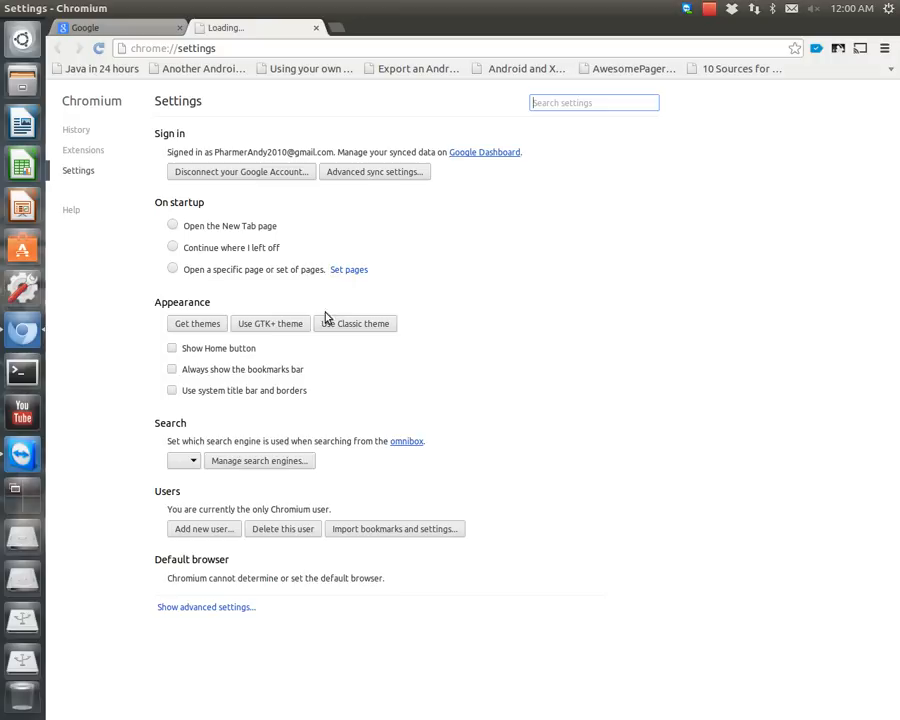
click(82, 148)
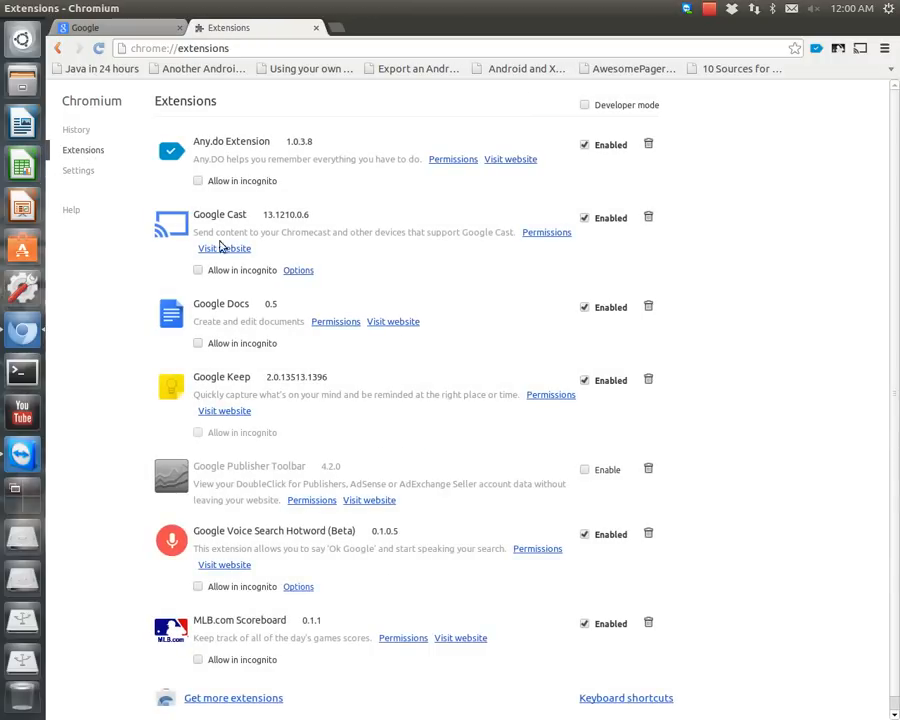
mouse_move(232, 696)
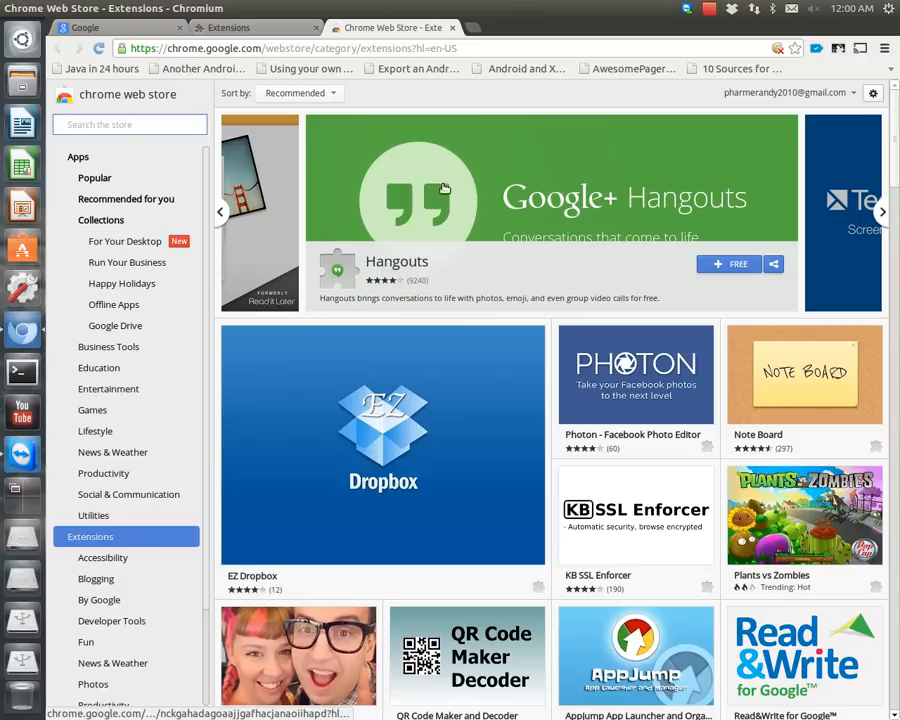
mouse_move(524, 210)
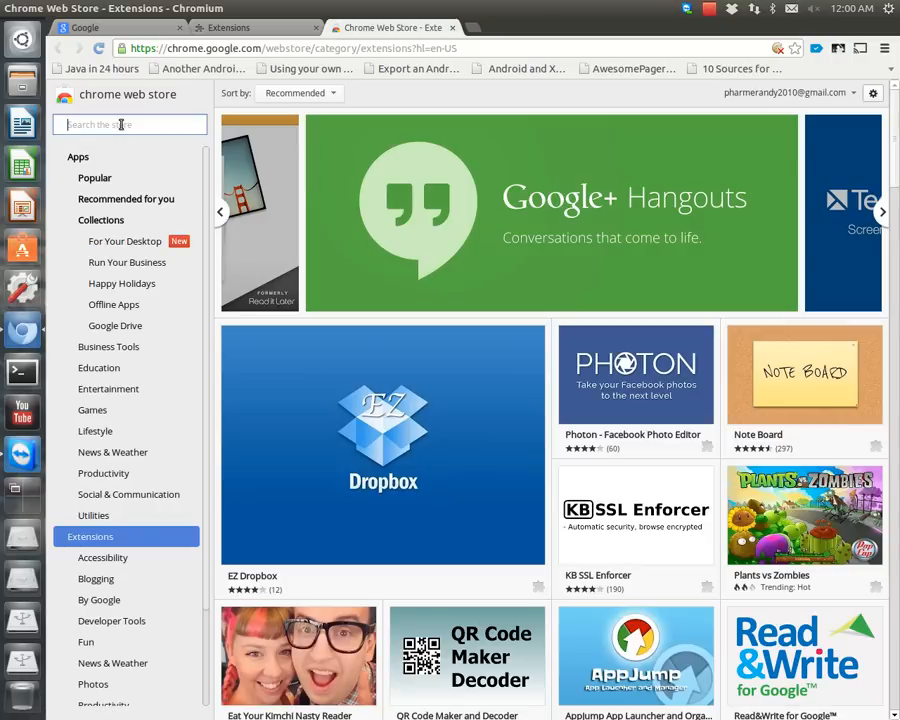
Search the Chrome Web Store for 'chromecast' and close the extra new tab
text(chromecast)
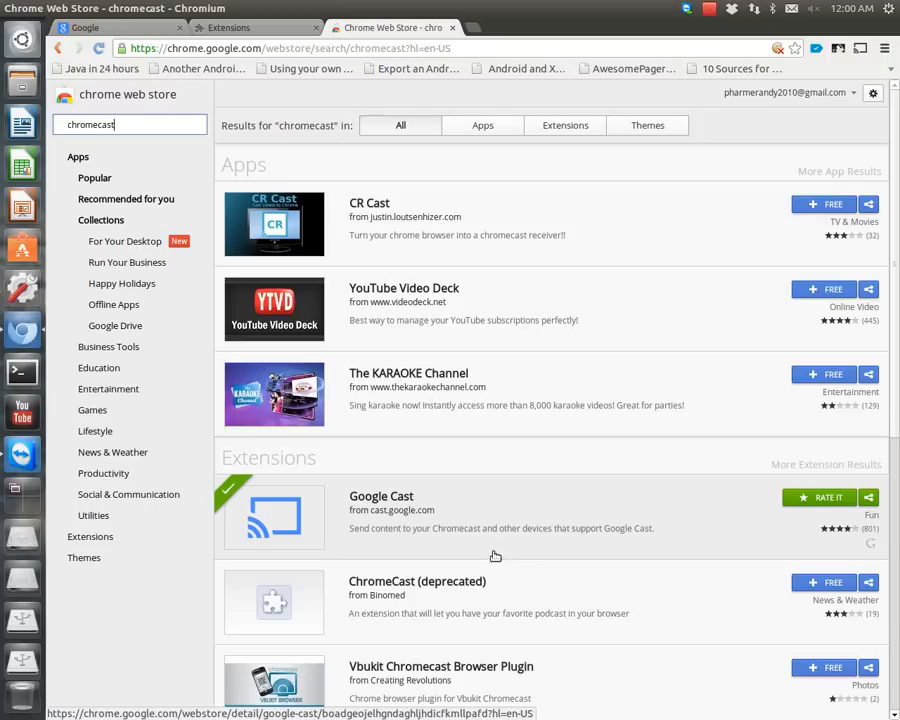
mouse_move(424, 520)
text(cast.)
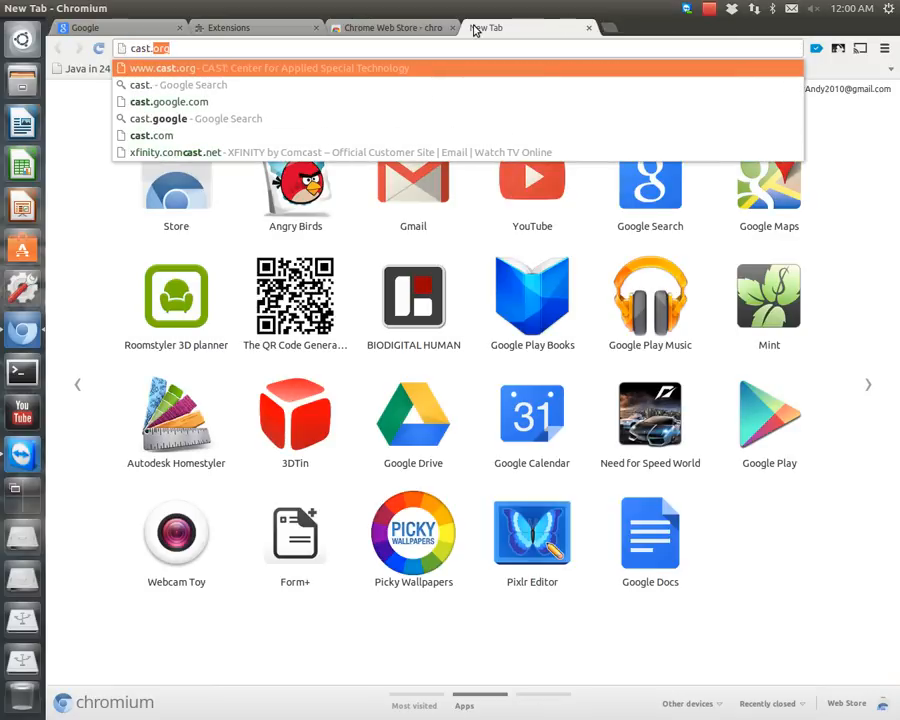
click(168, 102)
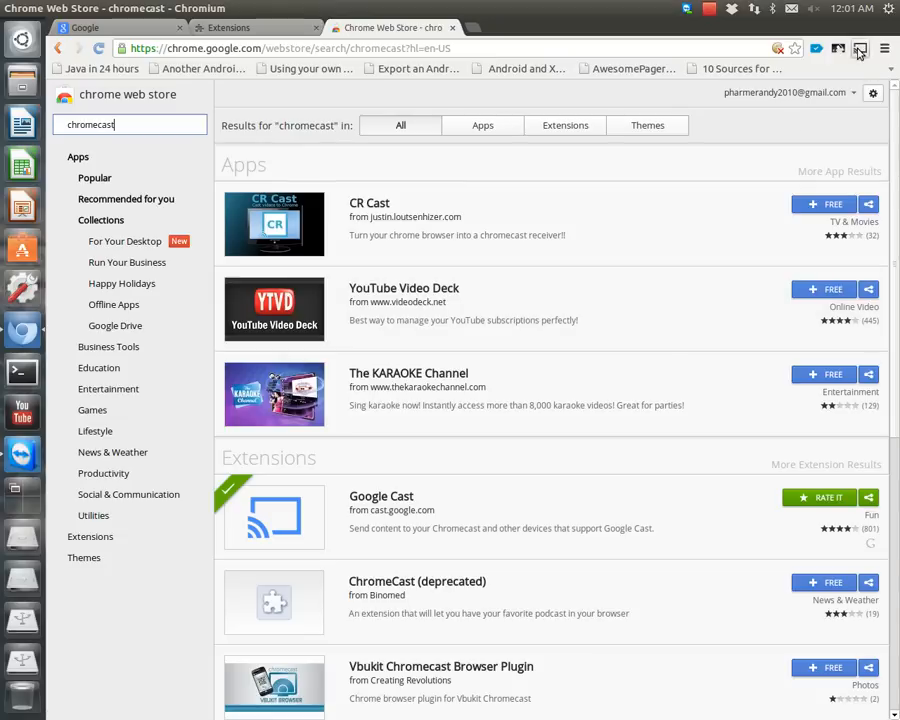
Reach the Google Cast extension's Options page from the Cast toolbar icon
click(860, 48)
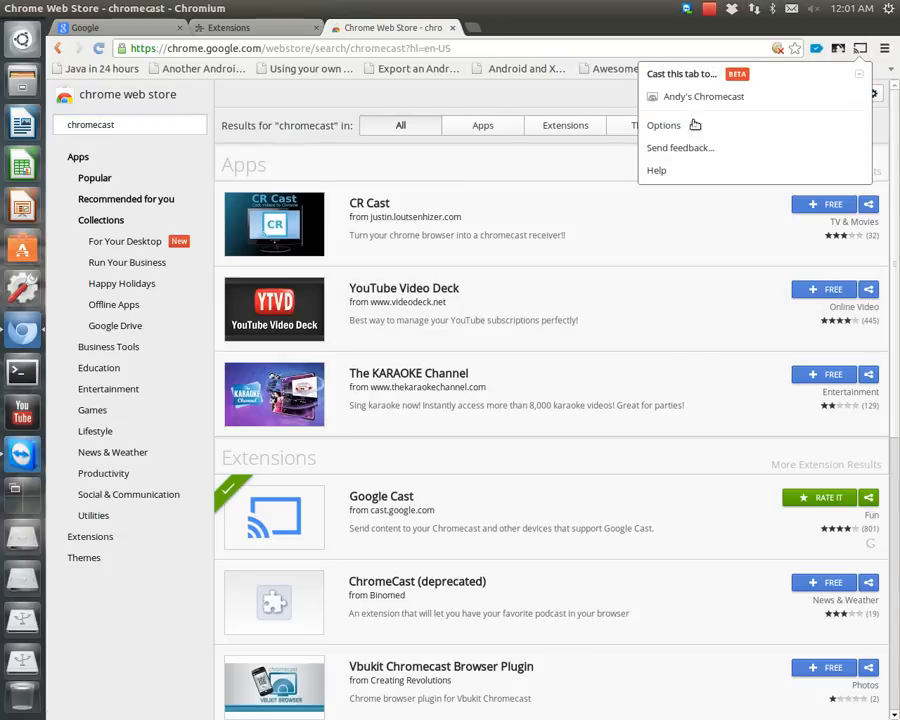
click(664, 124)
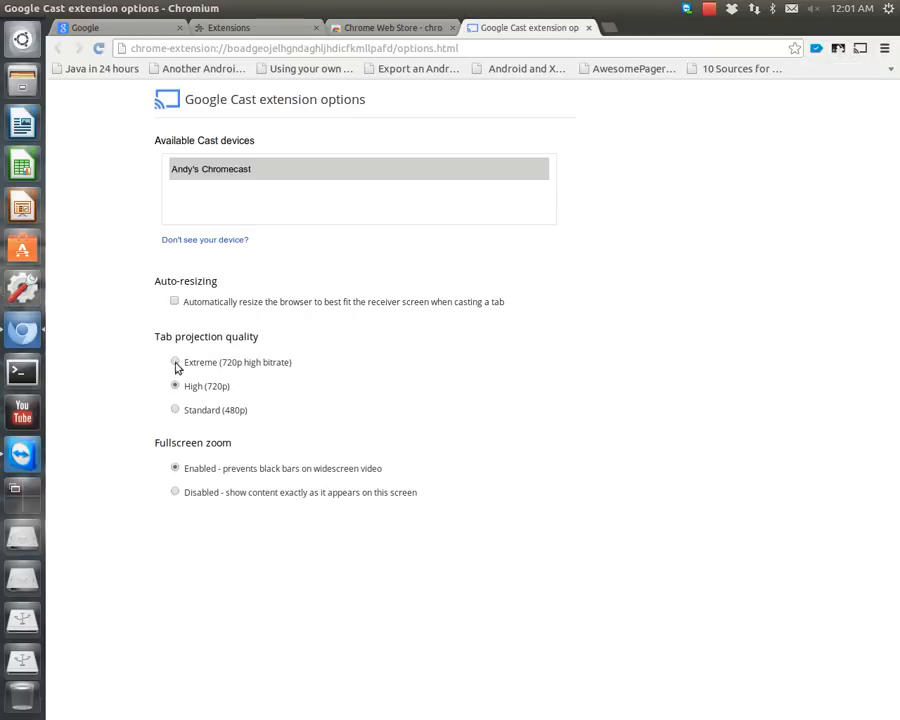
Select Extreme (720p high bitrate) as the tab projection quality
click(176, 362)
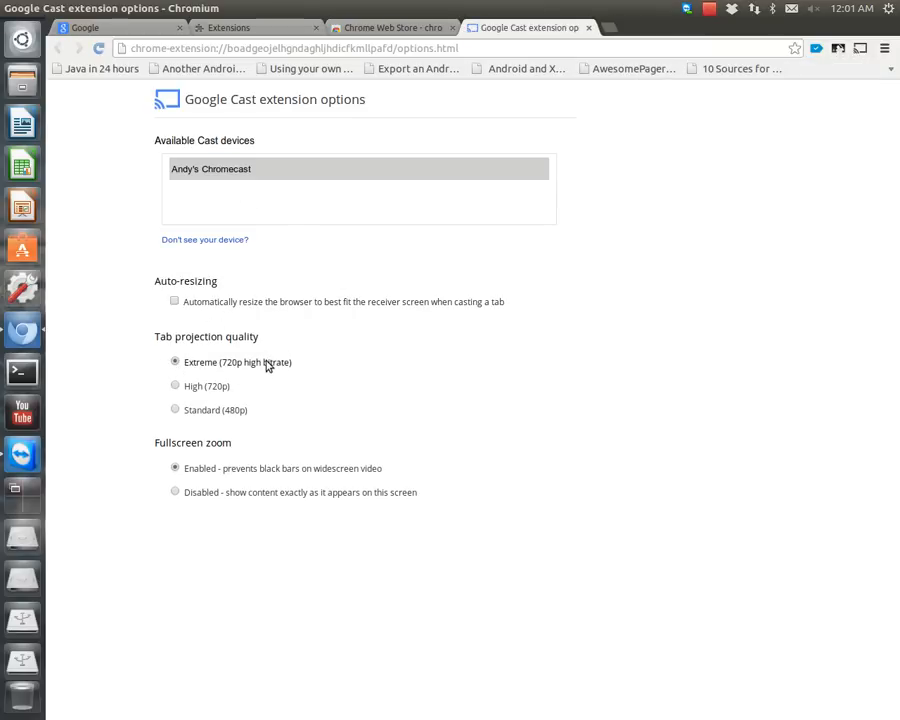
mouse_move(224, 380)
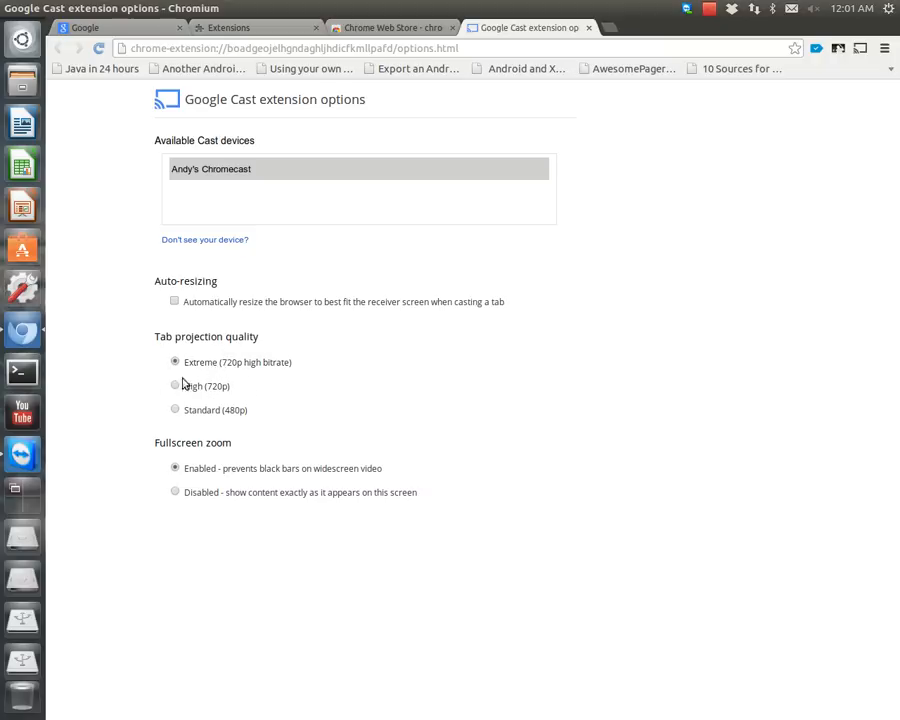
mouse_move(228, 376)
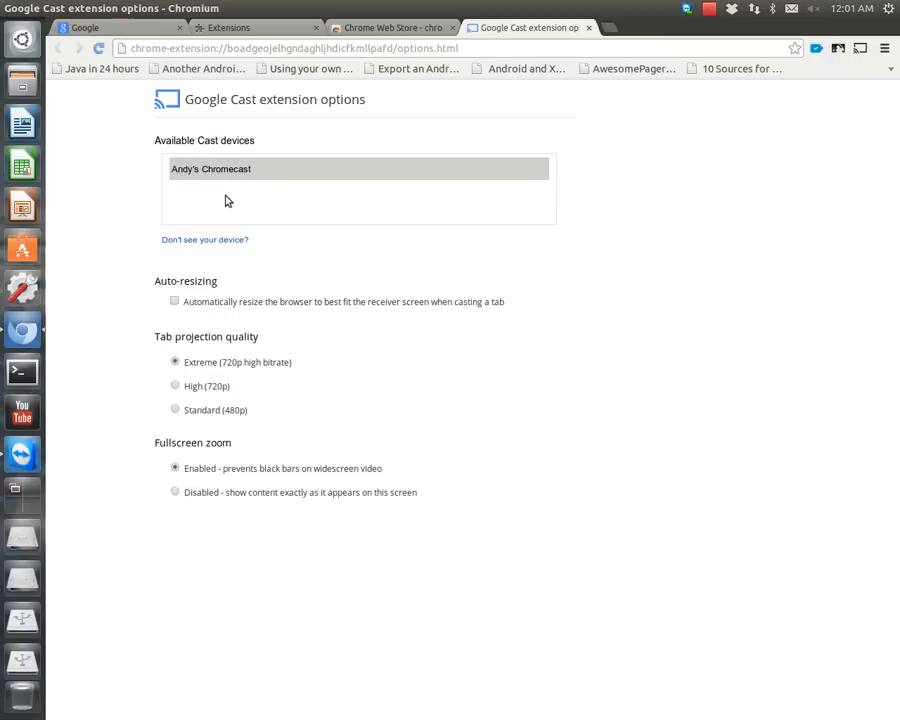
mouse_move(238, 204)
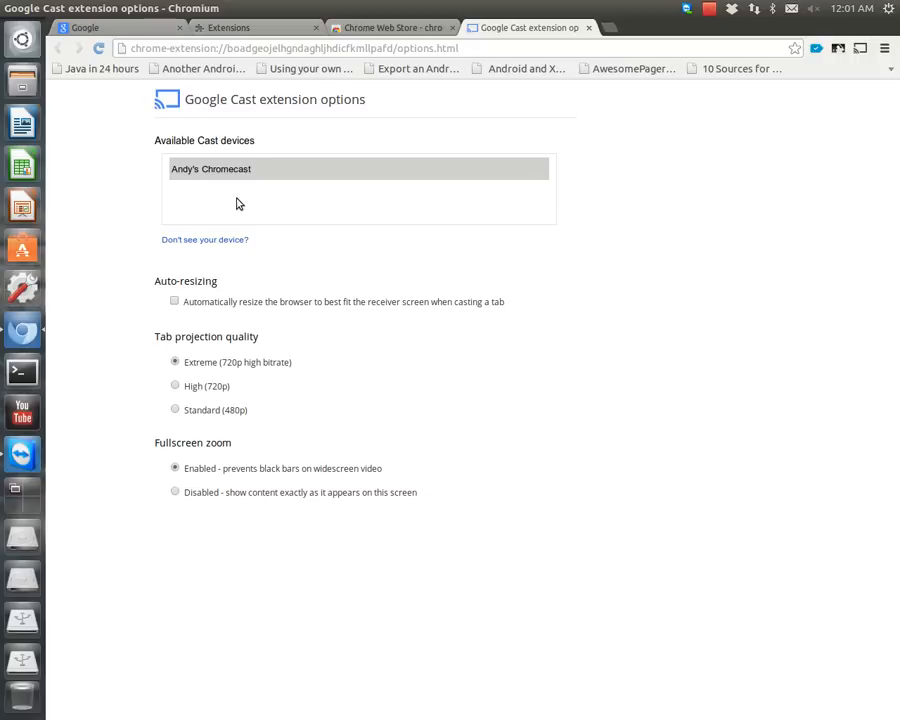
mouse_move(378, 208)
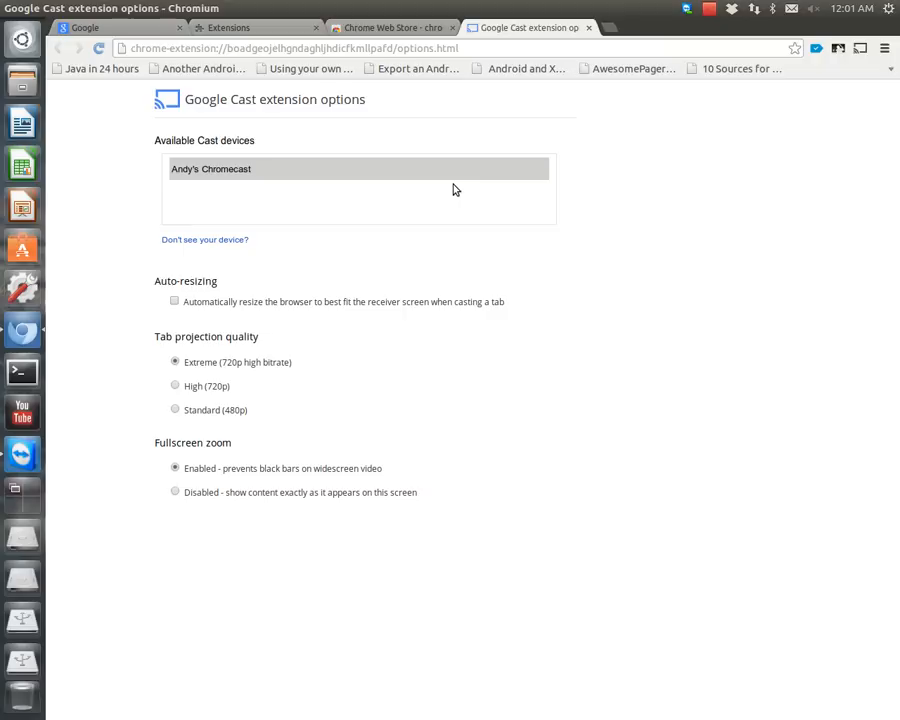
mouse_move(308, 188)
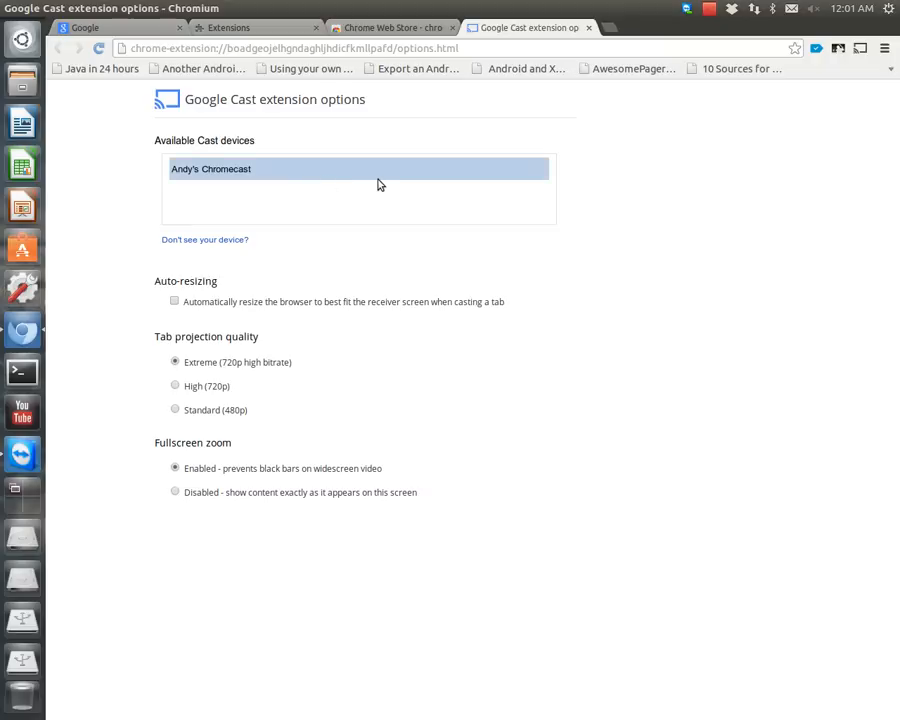
mouse_move(336, 264)
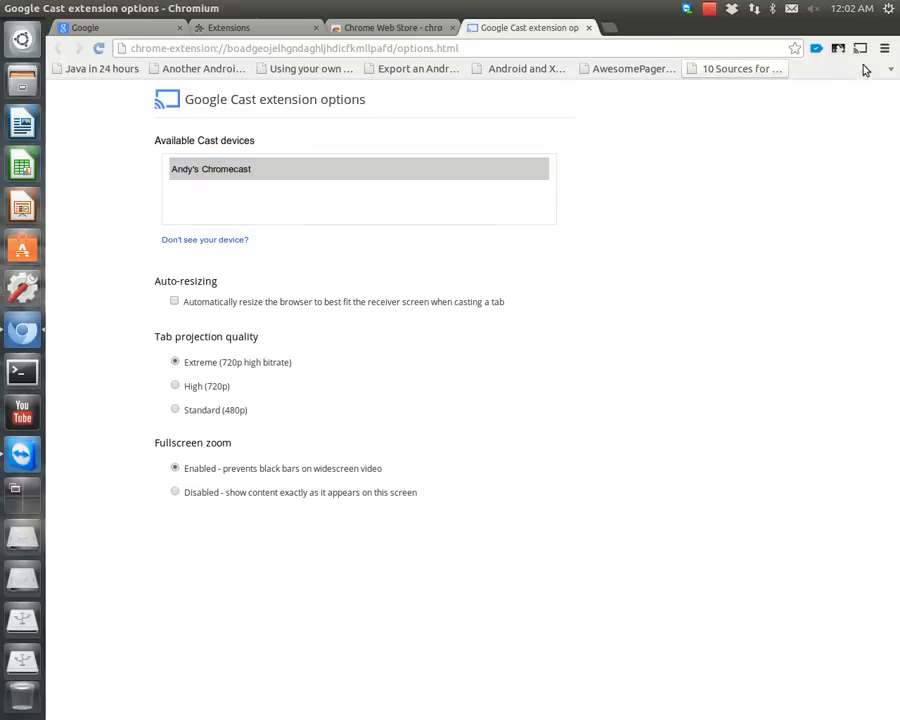
mouse_move(688, 148)
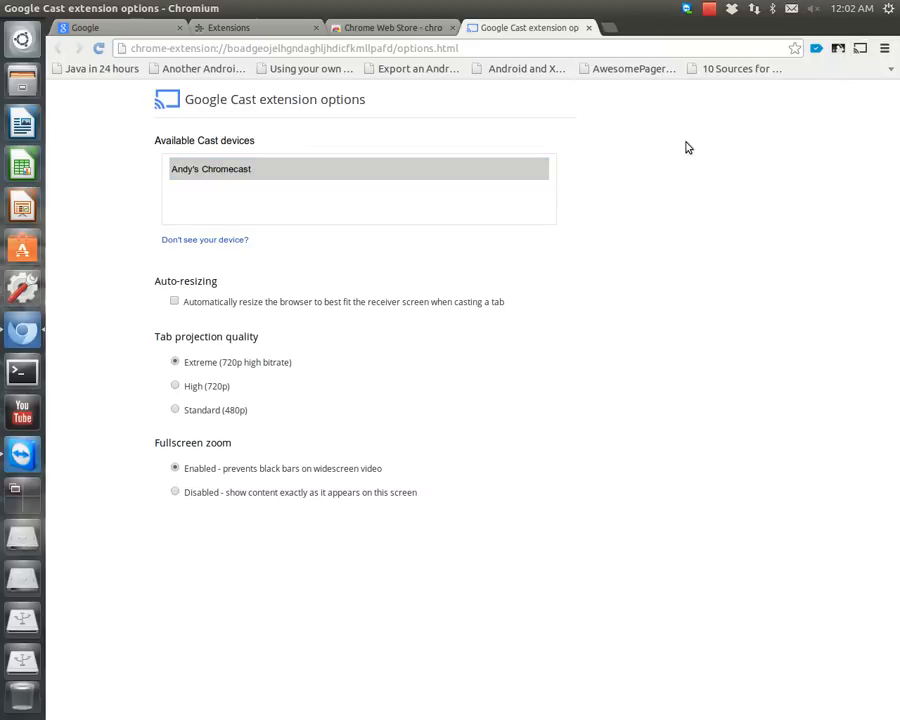
mouse_move(440, 104)
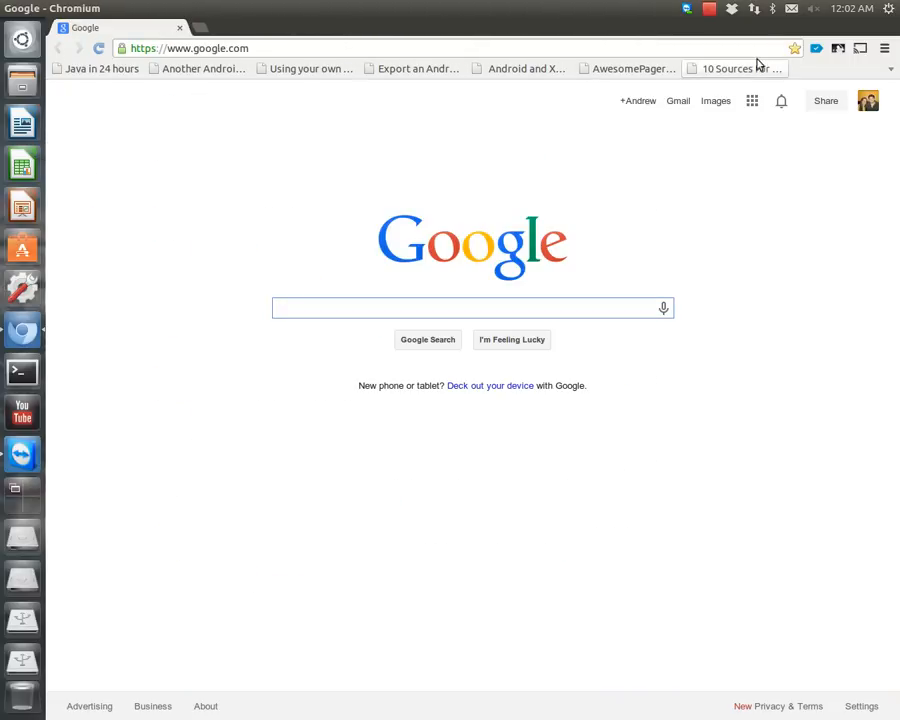
Cast the Google tab to Andy's Chromecast from the Cast device list
click(860, 48)
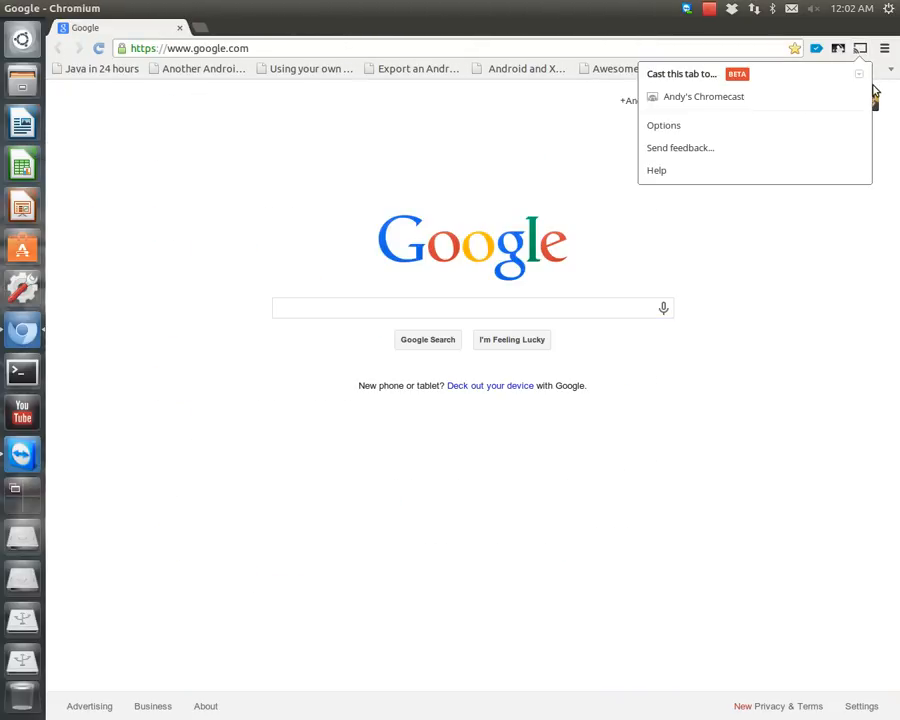
mouse_move(704, 96)
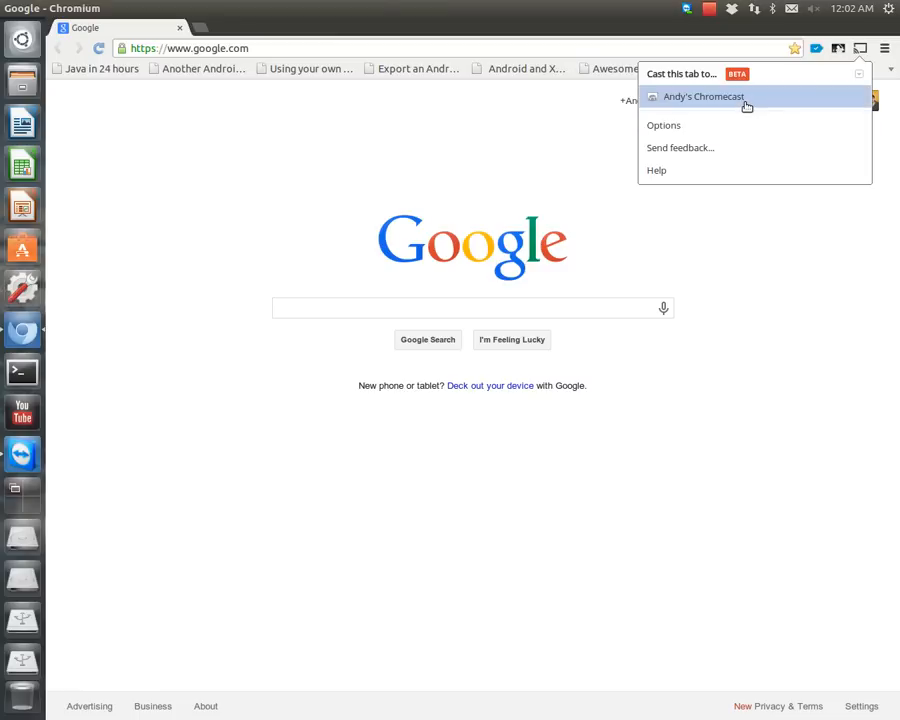
click(704, 96)
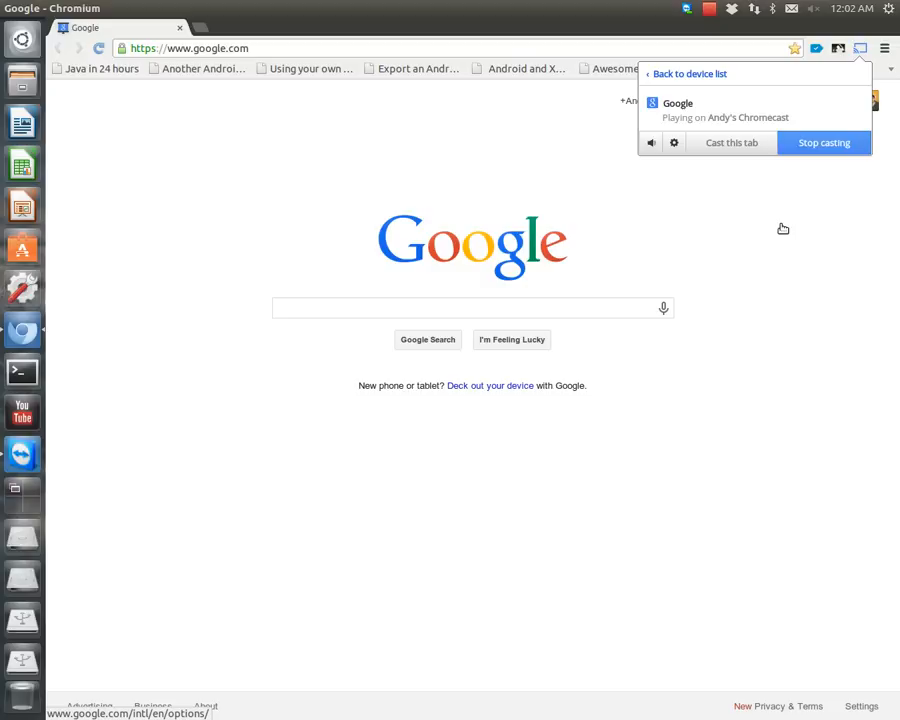
mouse_move(724, 110)
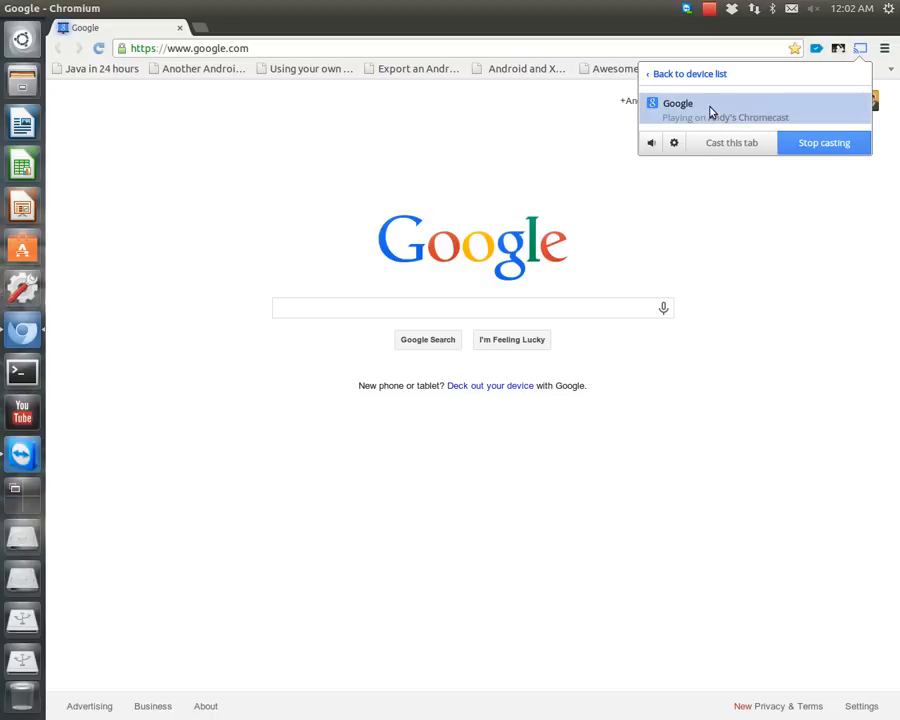
mouse_move(676, 90)
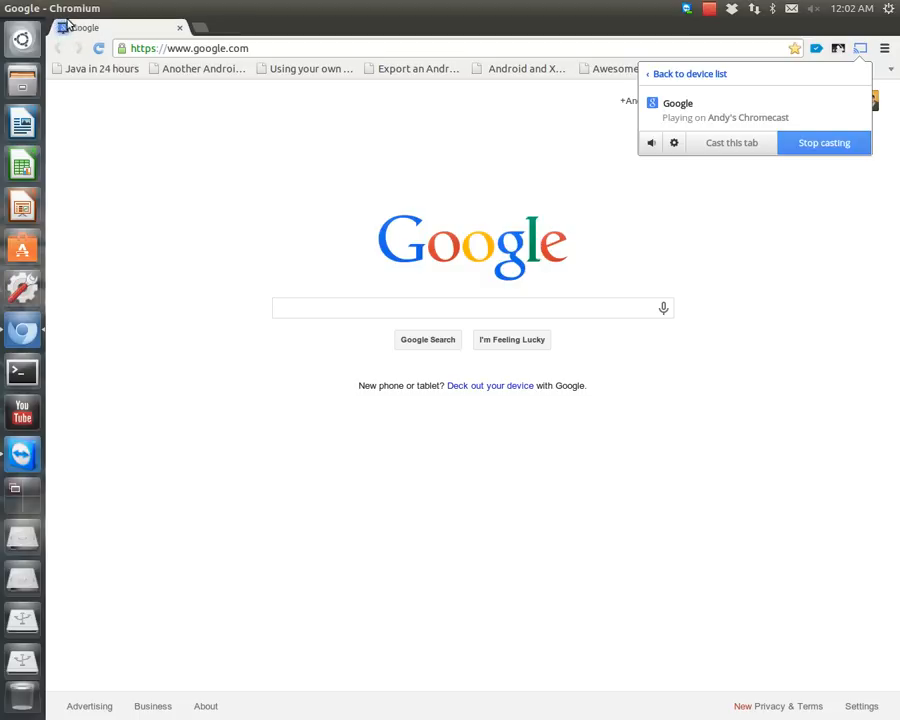
mouse_move(780, 68)
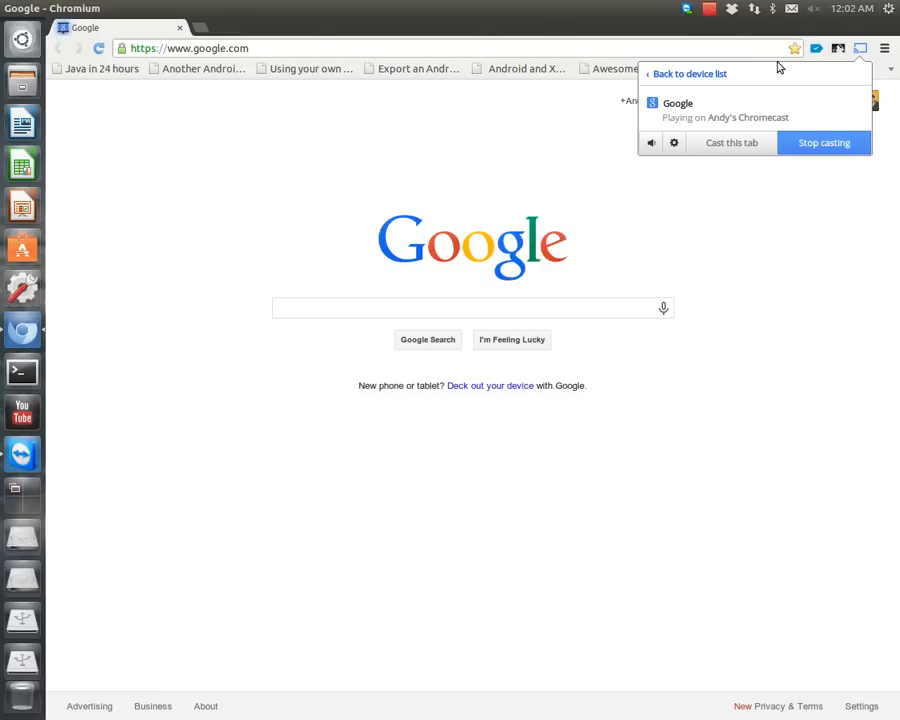
Reopen the casting status and stop casting the Google tab
click(472, 308)
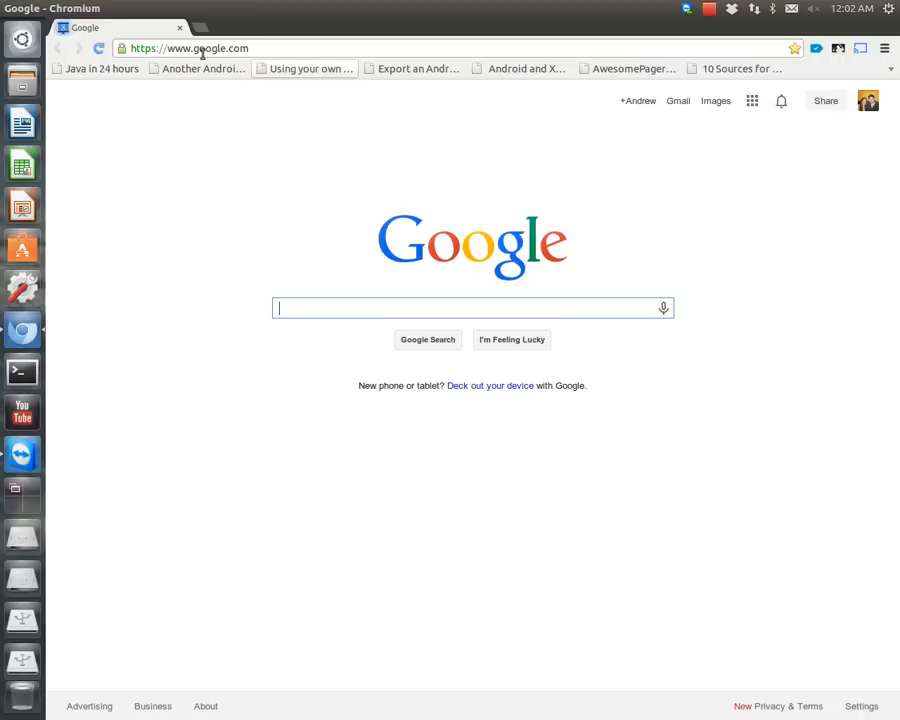
click(860, 48)
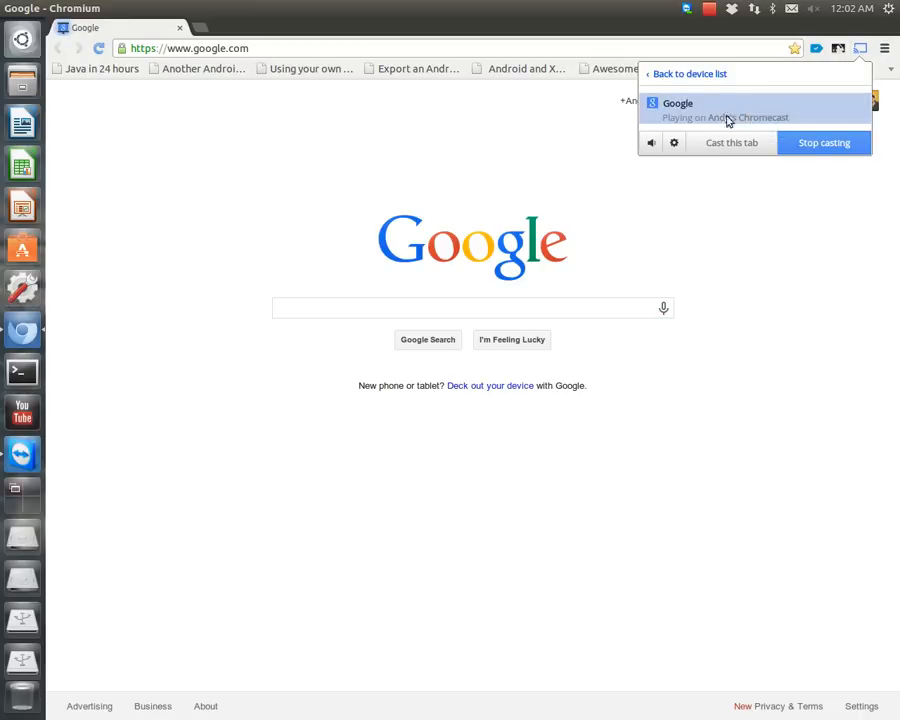
click(690, 72)
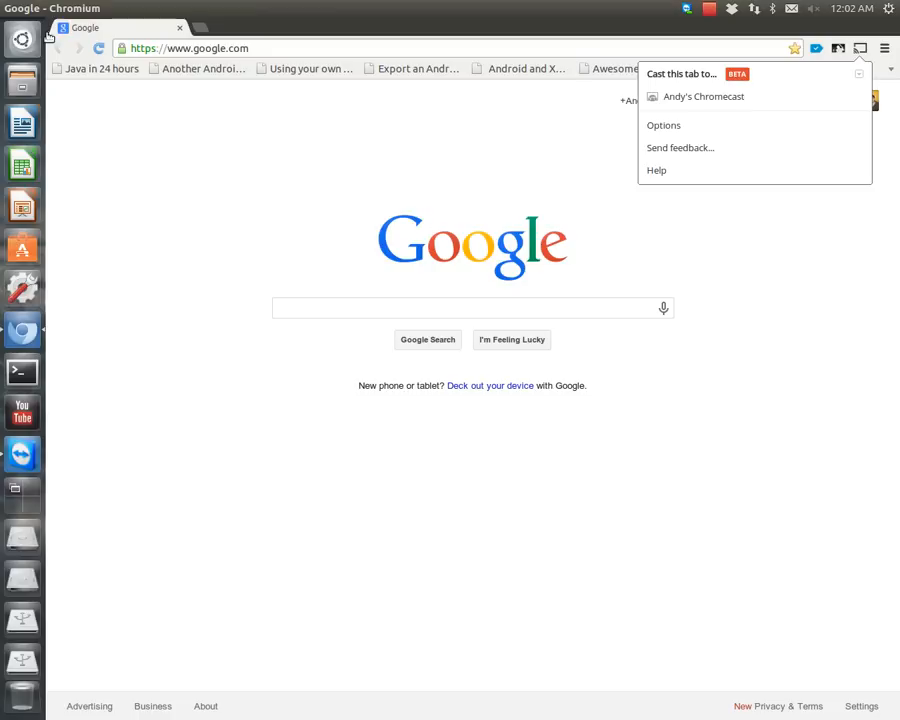
mouse_move(412, 44)
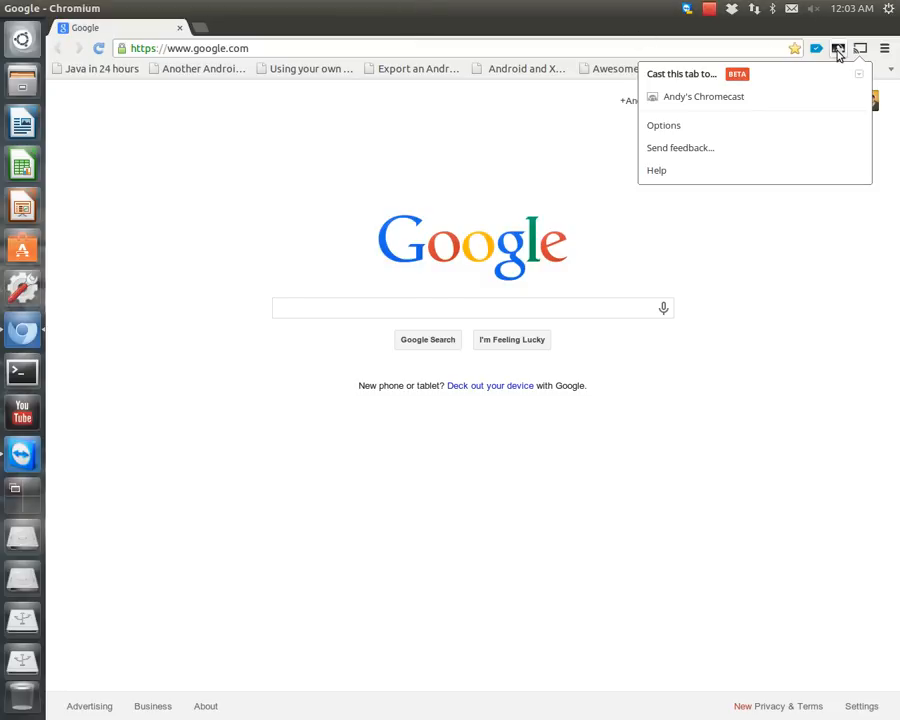
mouse_move(796, 48)
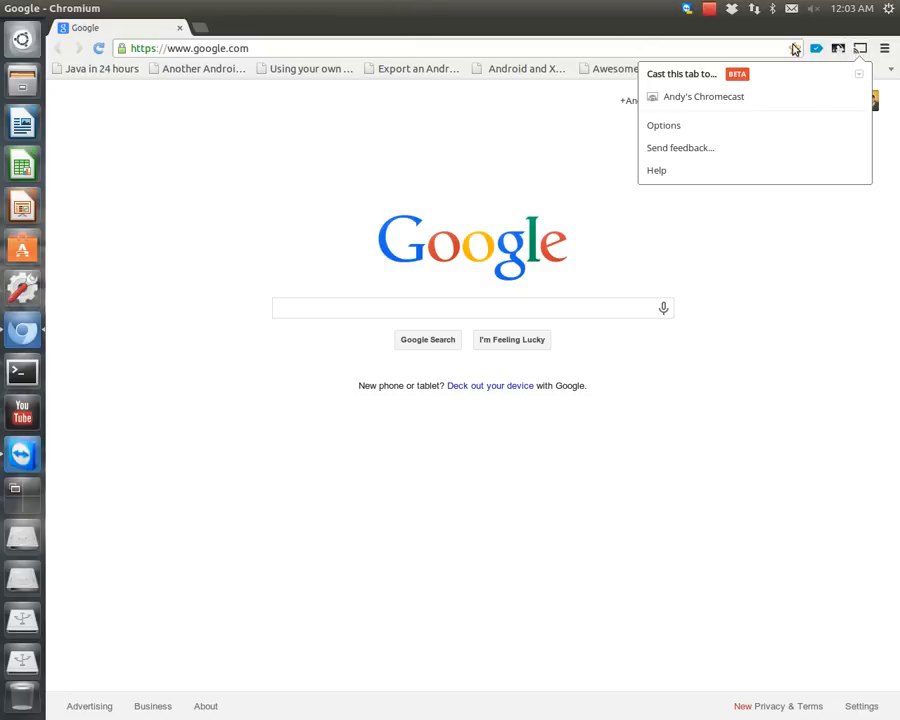